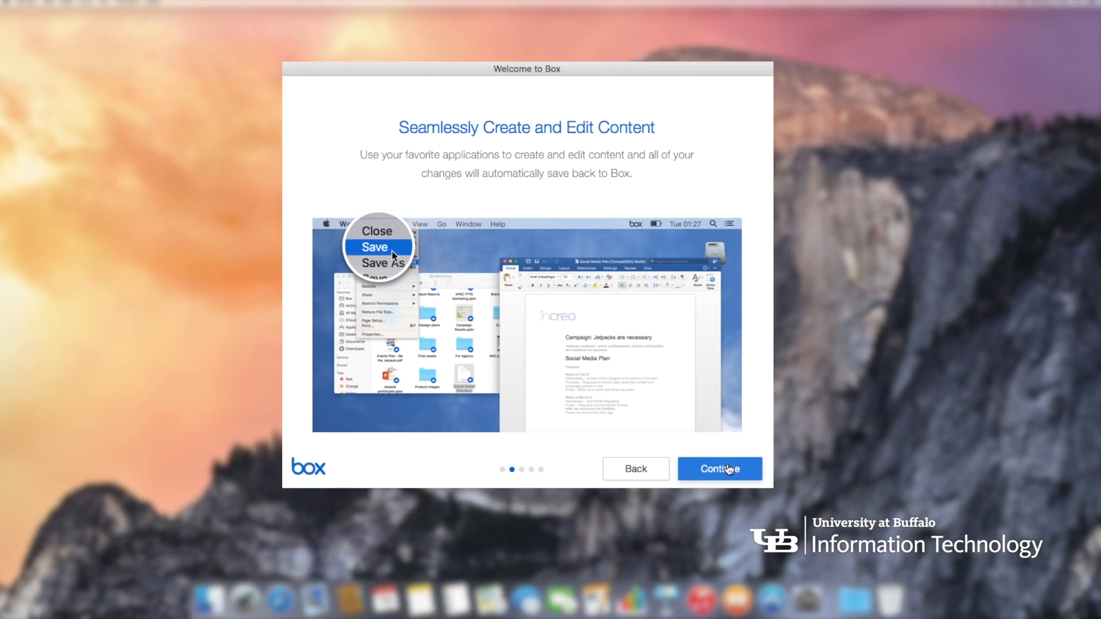
# Advance through the remaining Welcome to Box pages and open Box from the last one.
pyautogui.click(720, 468)
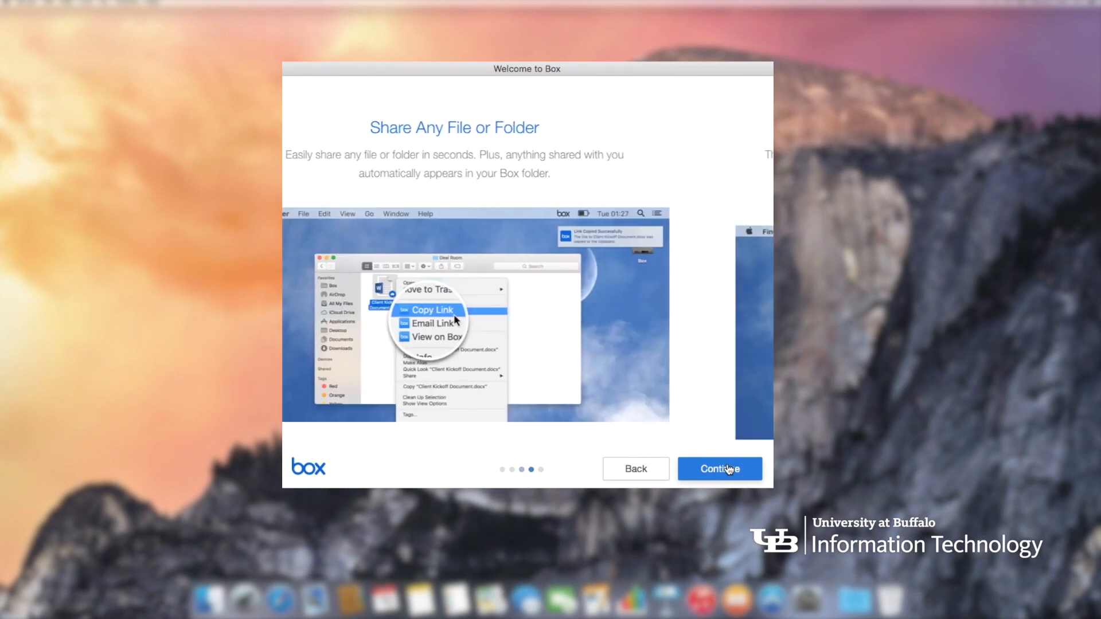
pyautogui.click(720, 468)
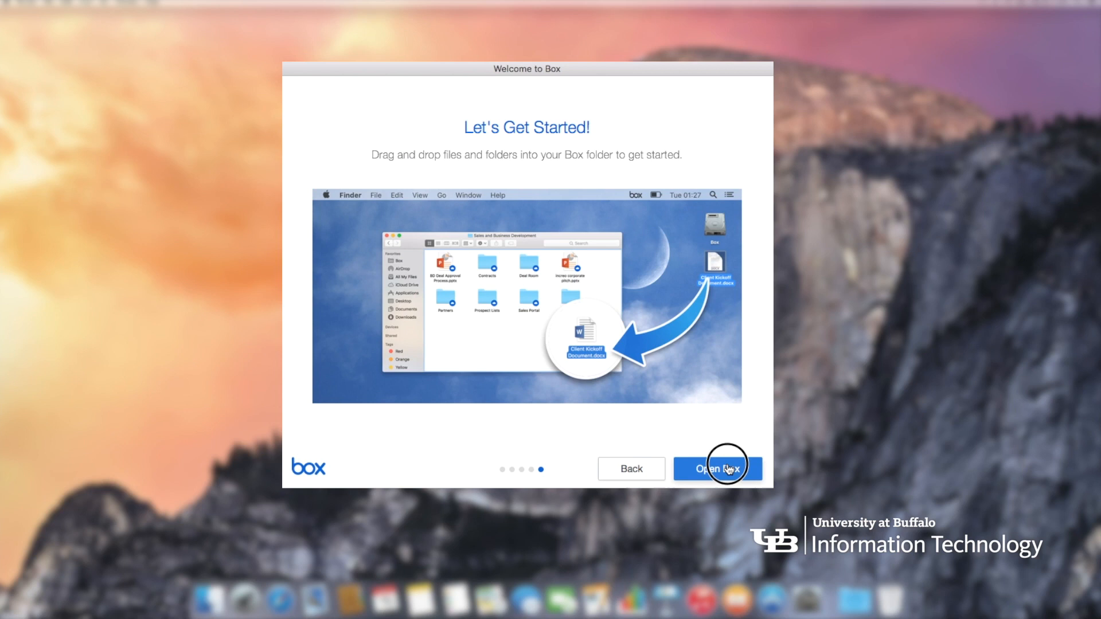
pyautogui.click(717, 467)
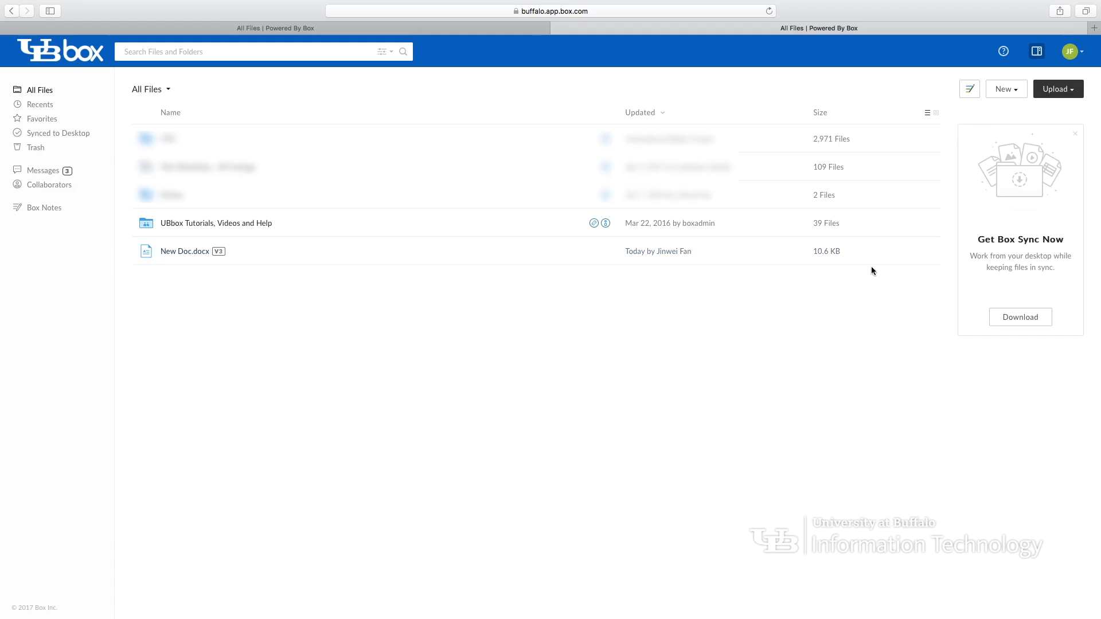
# Open New Doc.docx in Word from All Files and enlarge its 'Log into UBbox: box.buffalo.edu' lines.
pyautogui.click(184, 251)
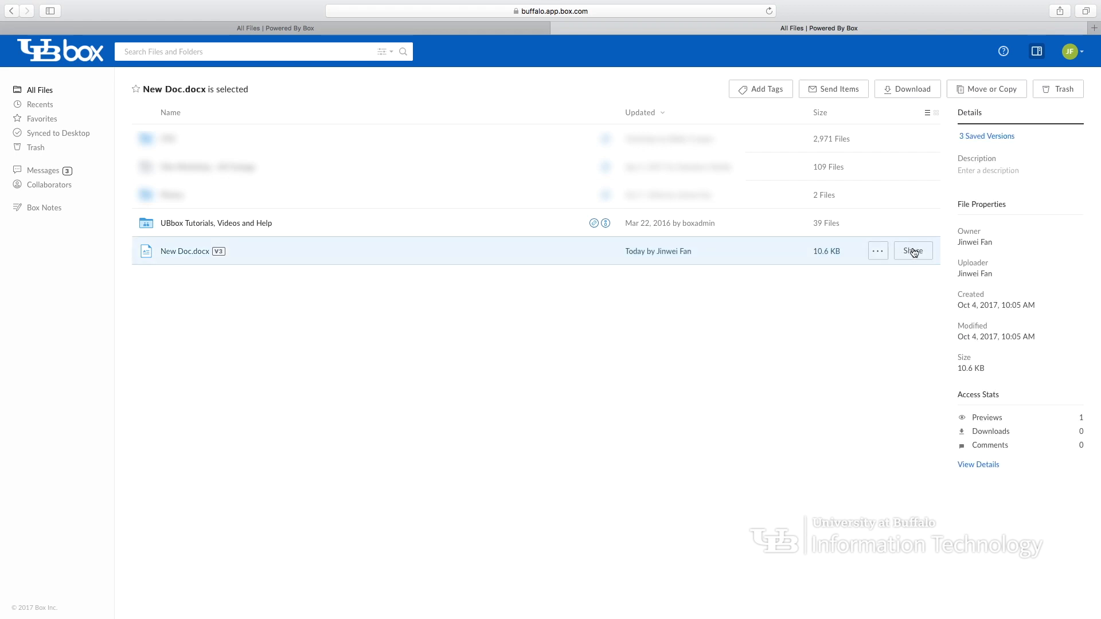
pyautogui.click(913, 250)
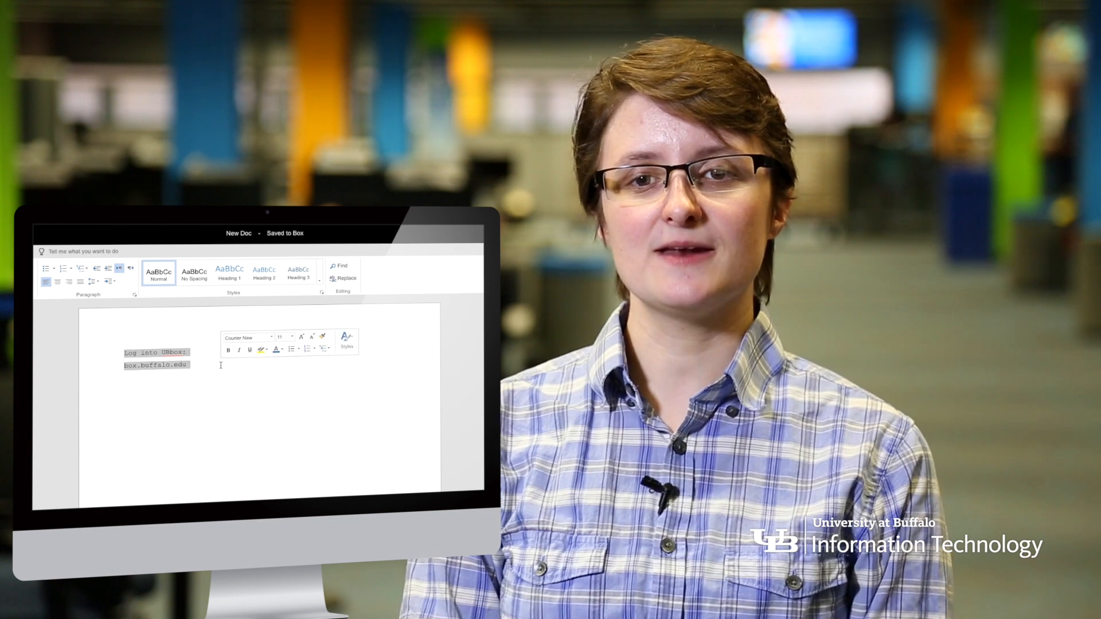
pyautogui.click(57, 282)
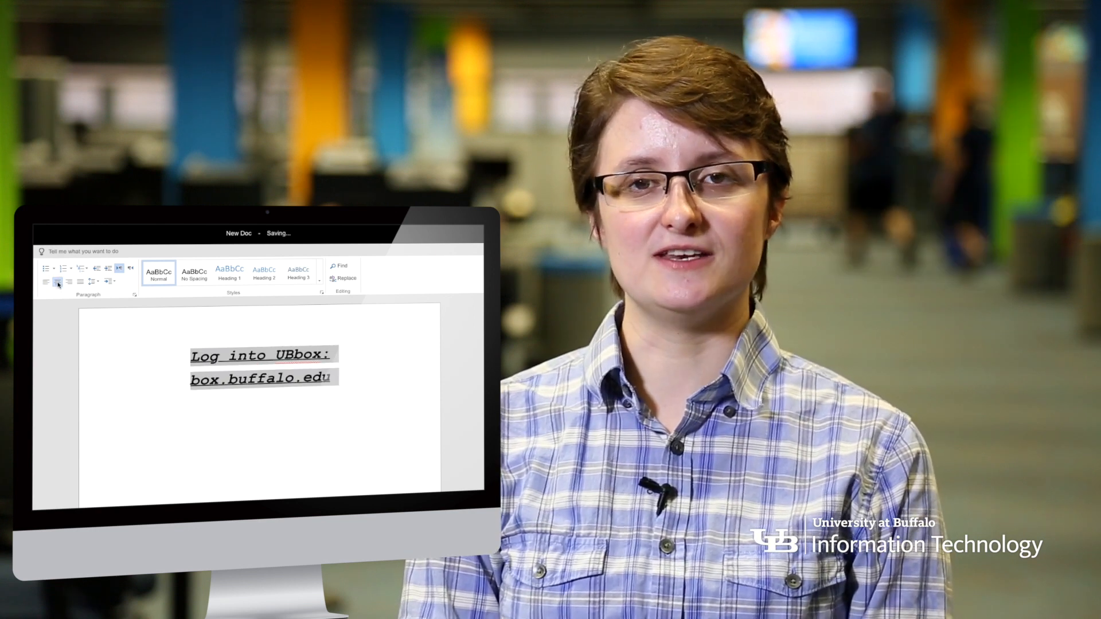